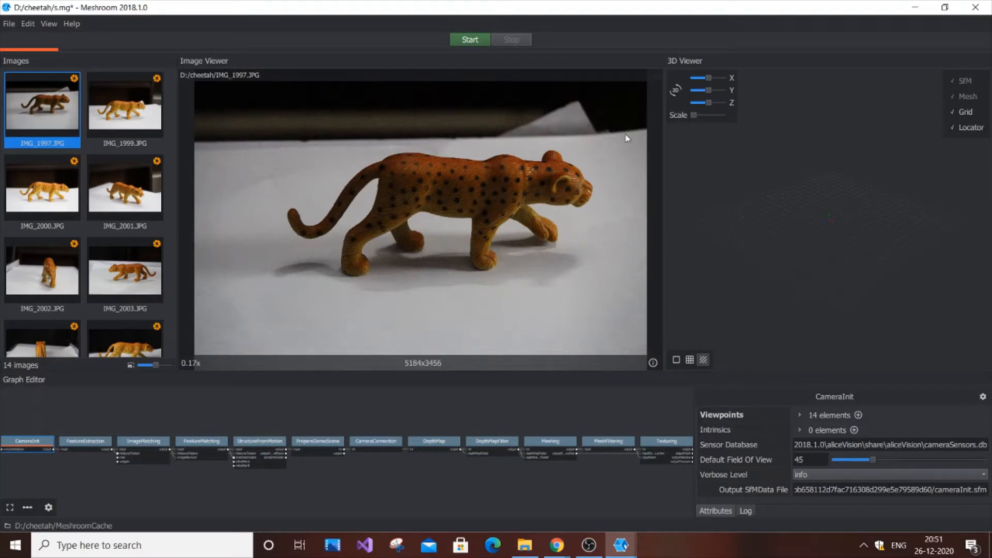
Run the default photogrammetry pipeline on the 14 cheetah photos via Start
click(125, 185)
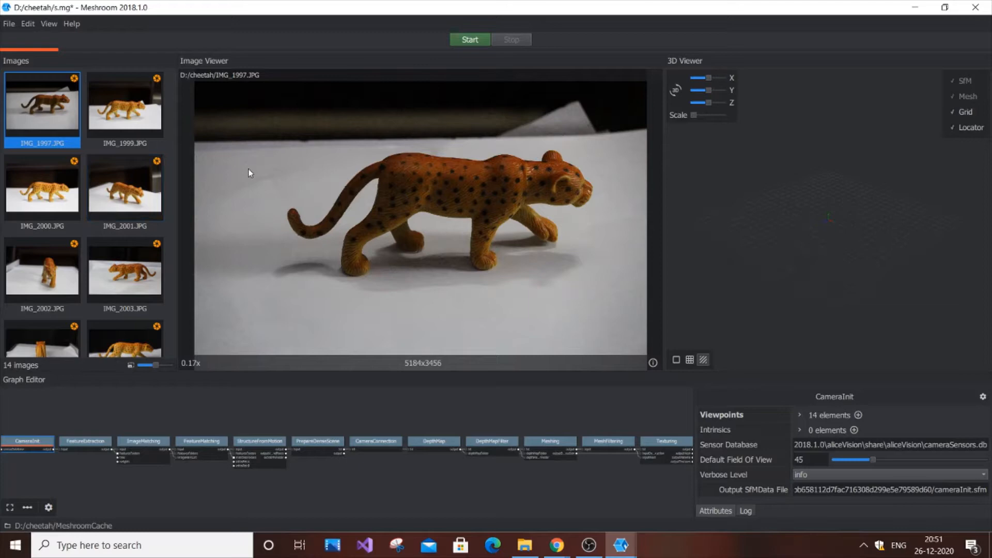
click(469, 39)
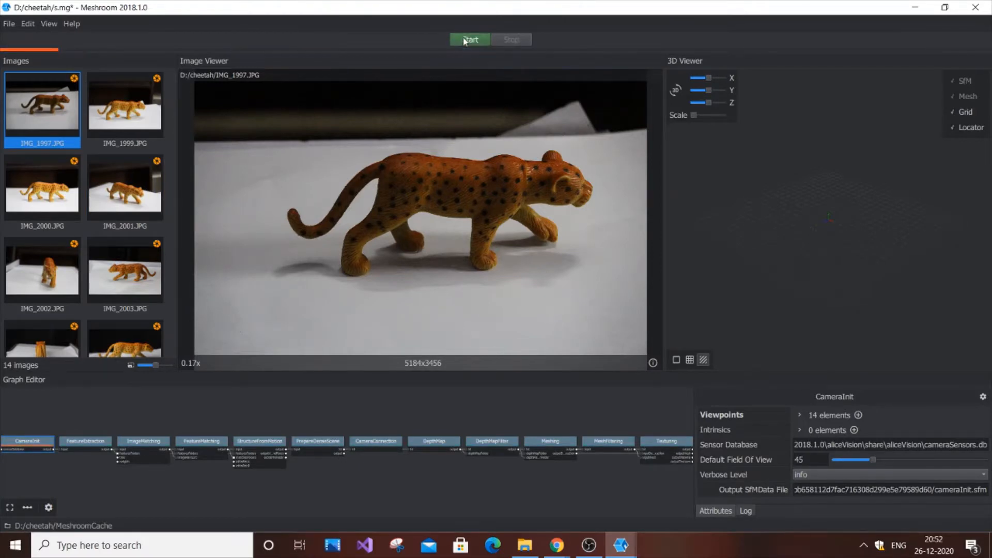
click(470, 40)
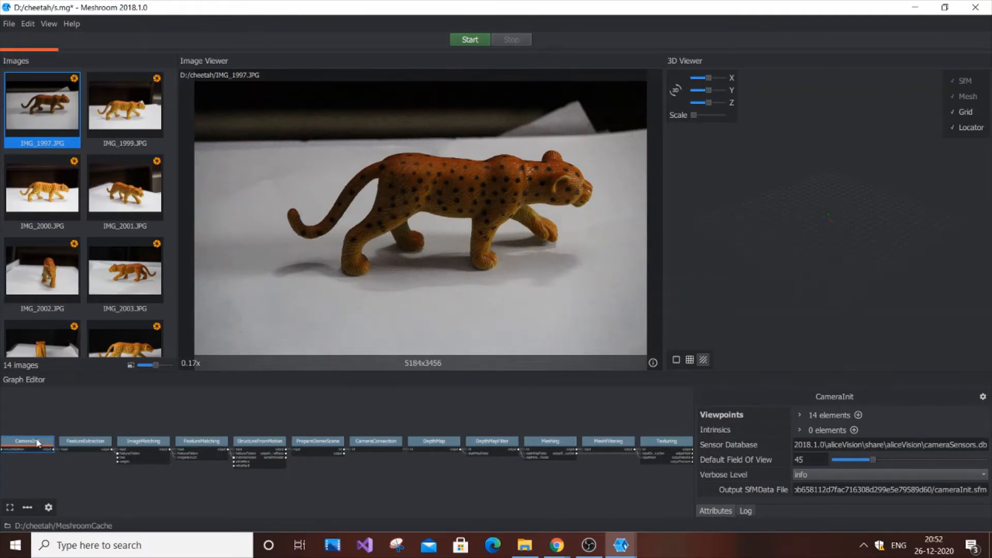
mouse_move(487, 432)
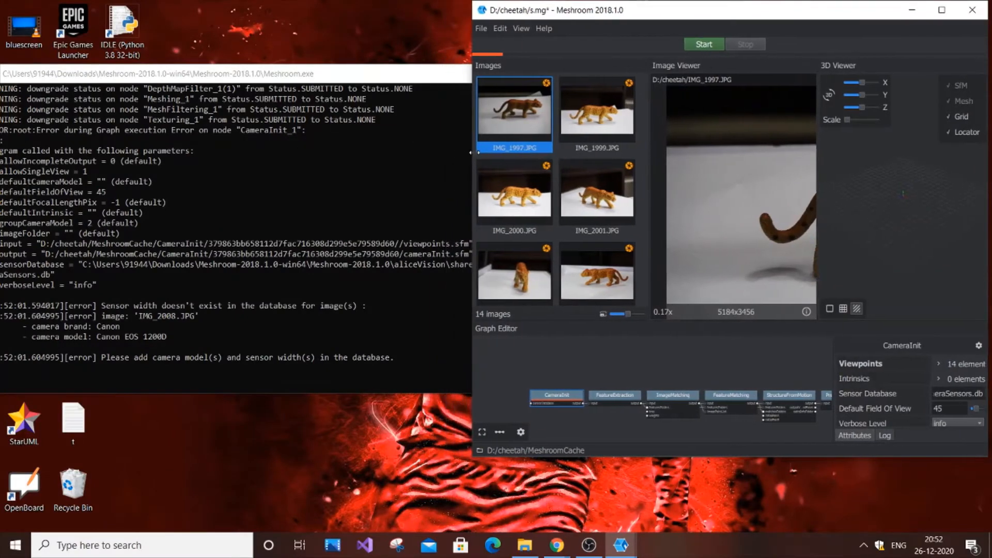
Show the console log error and select the Canon EOS 1200D model name in it
click(234, 74)
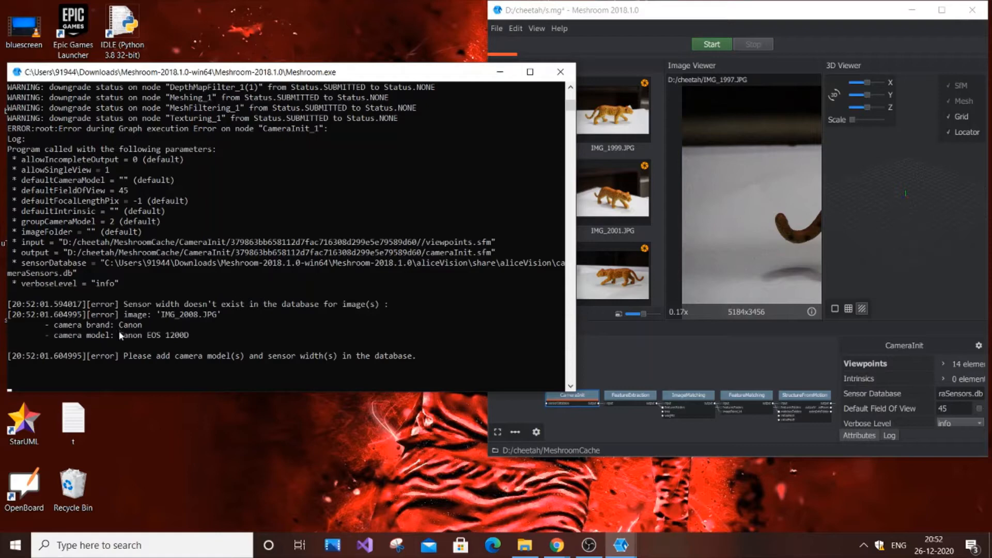
mouse_move(125, 356)
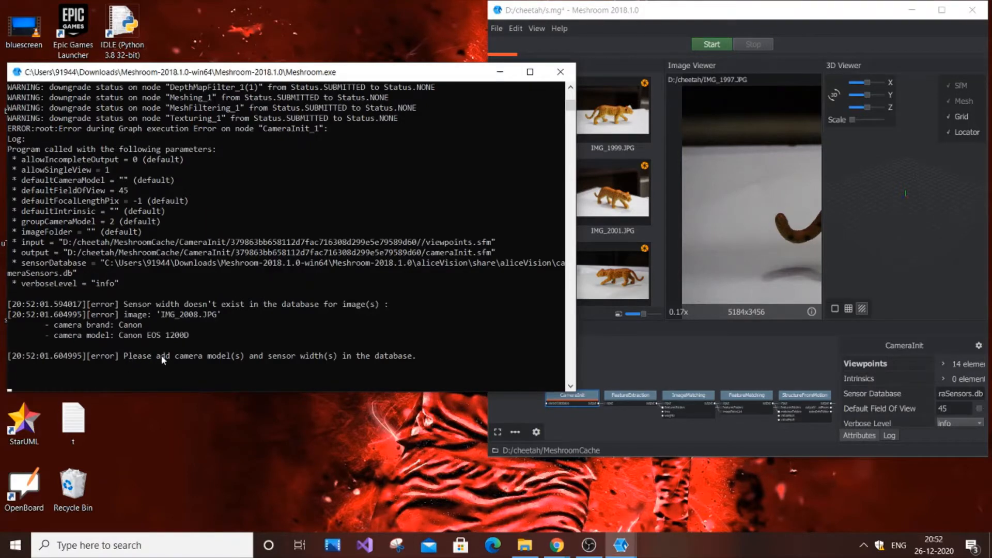
mouse_move(185, 358)
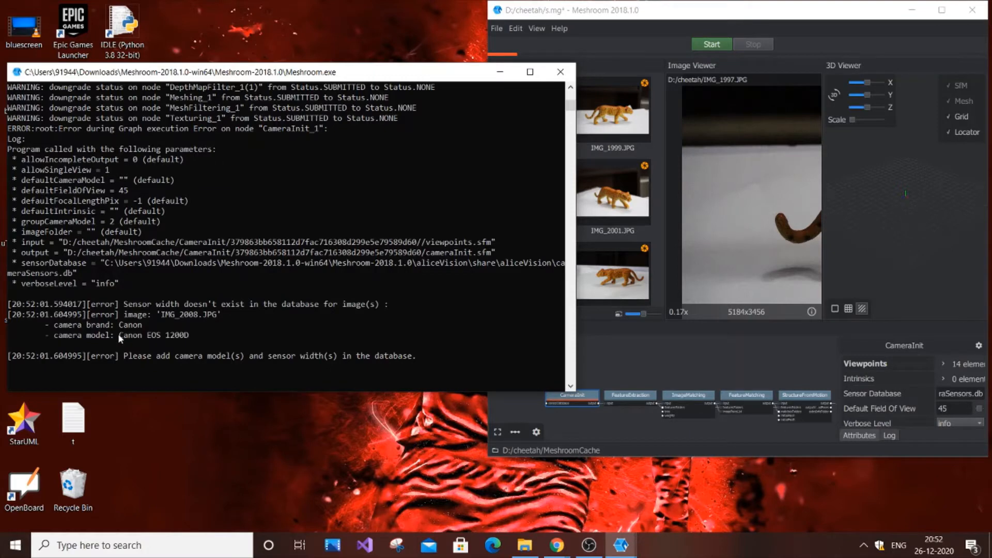
double_click(153, 335)
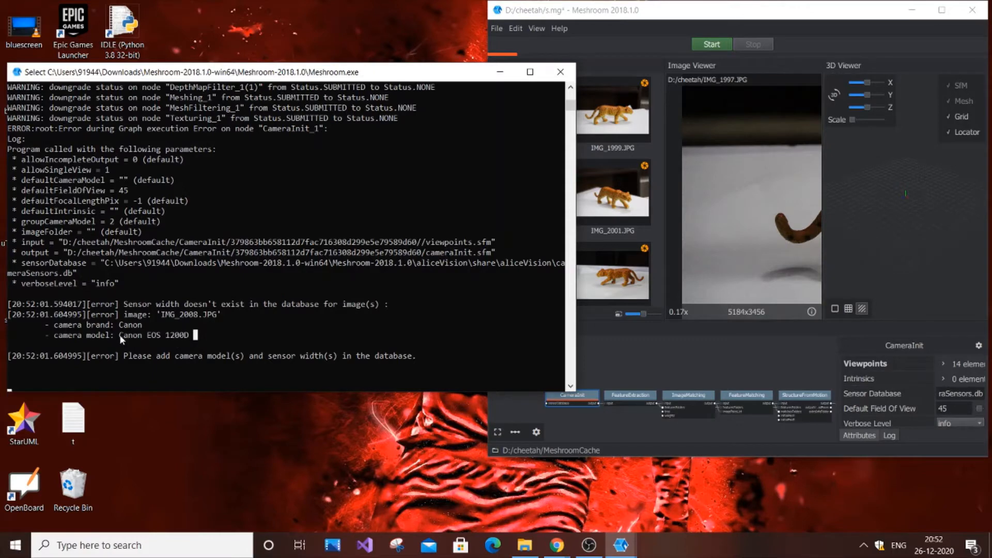
double_click(154, 334)
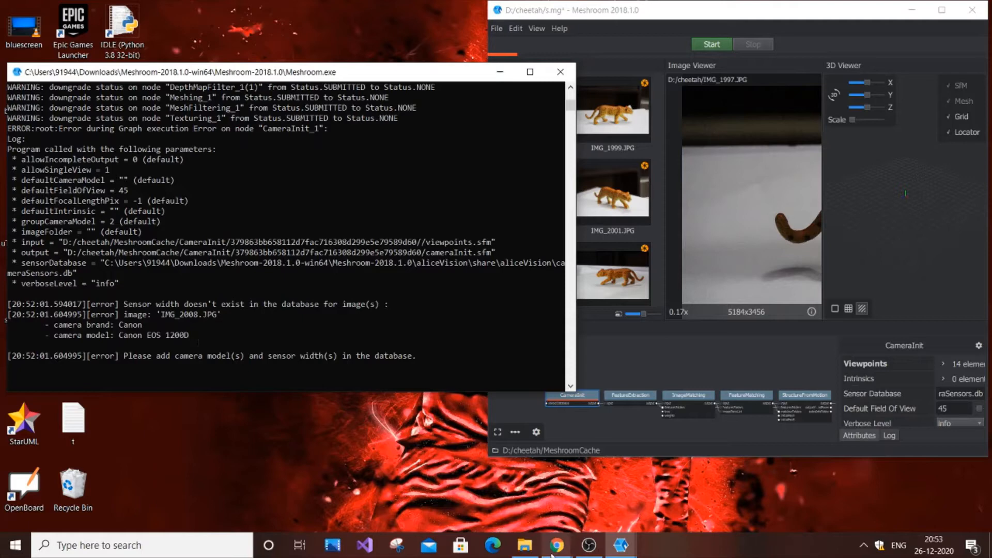
Google 'Canon EOS 1200D sensor width' in Chrome and select the 22.3 mm result
click(555, 544)
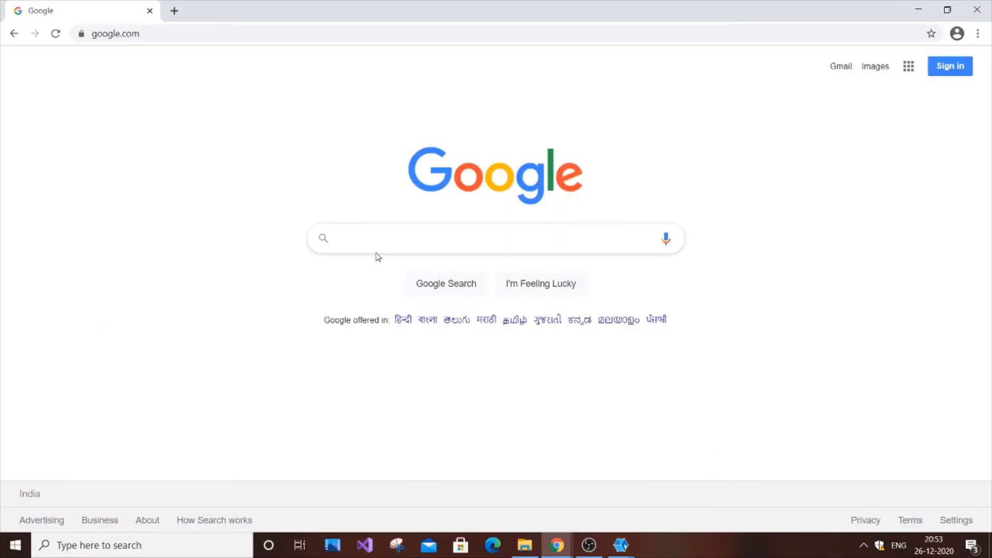
text(Canon EOS 1200D sensor wo)
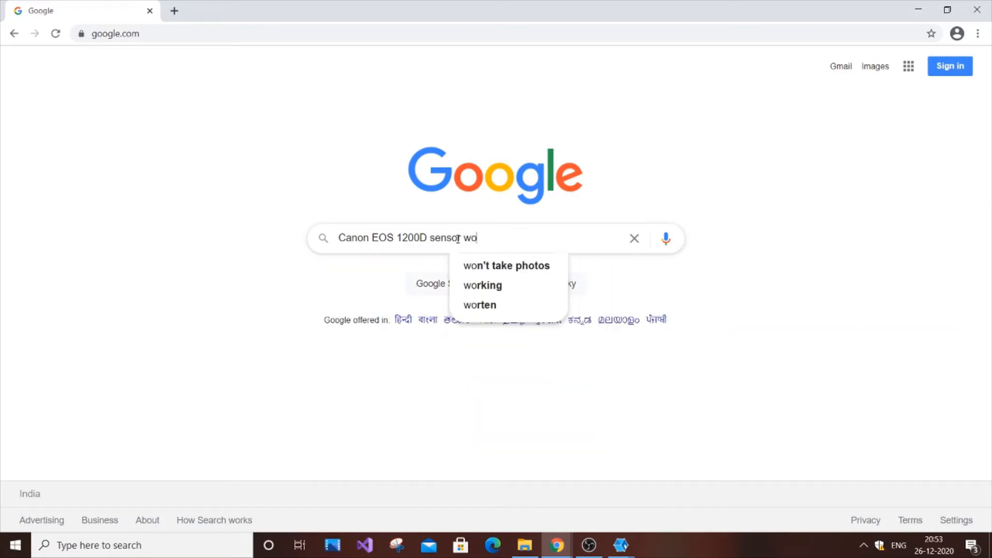
text(widt)
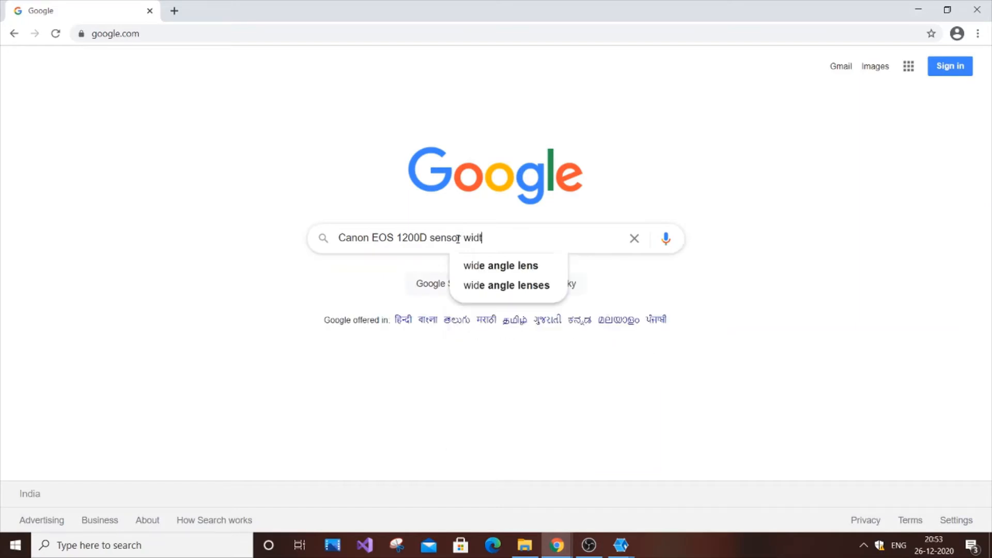
key(Enter)
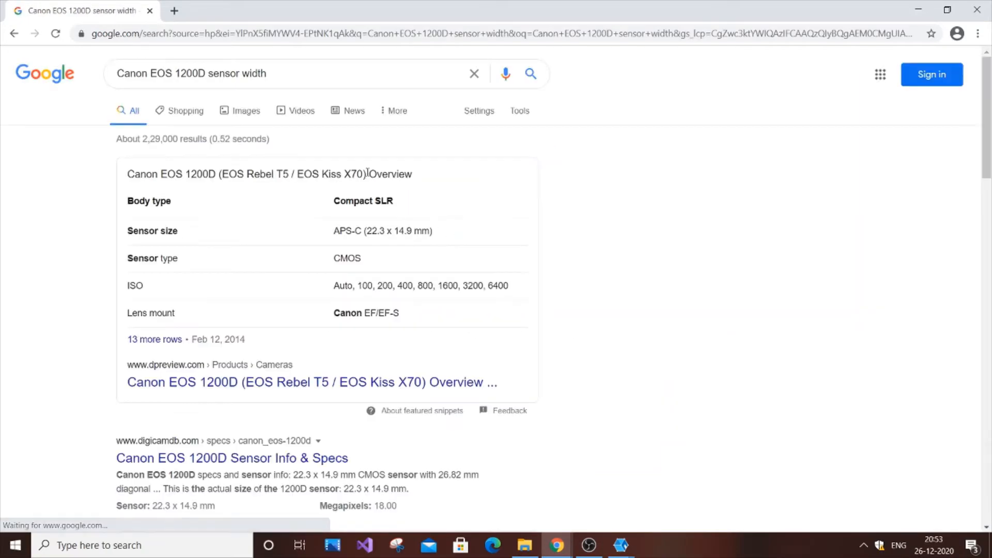
double_click(141, 231)
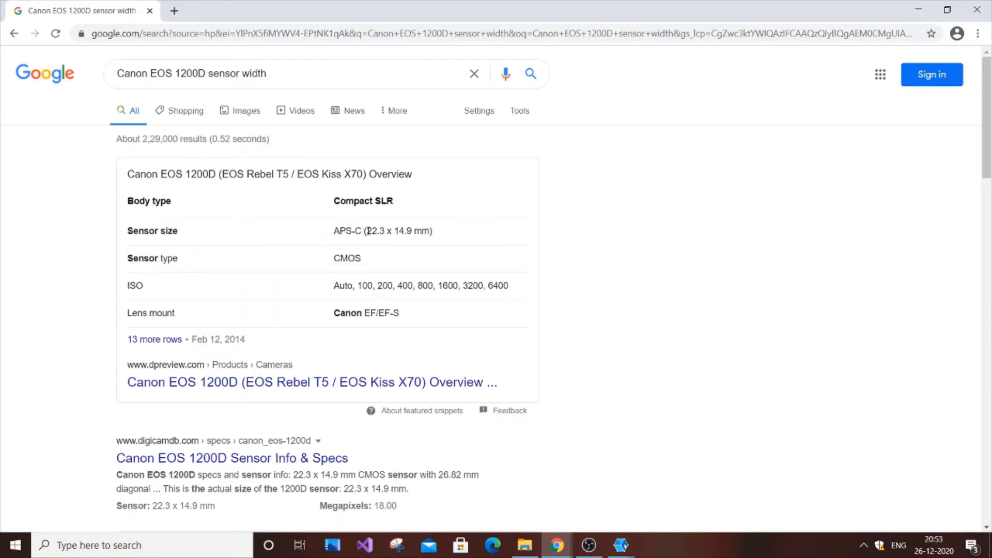
double_click(373, 231)
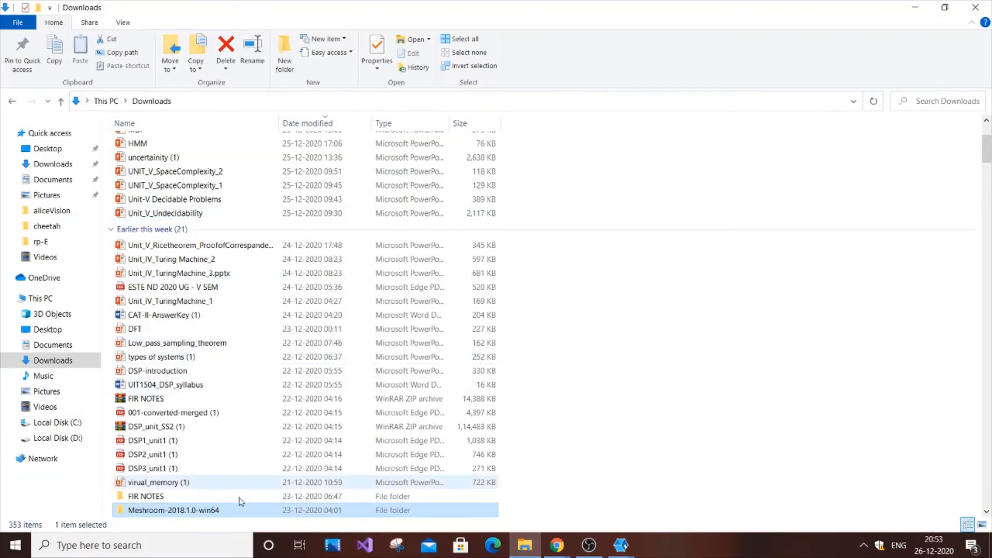
Browse into Meshroom-2018.1.0\aliceVision\share\aliceVision and open cameraSensors.db in Notepad
double_click(174, 510)
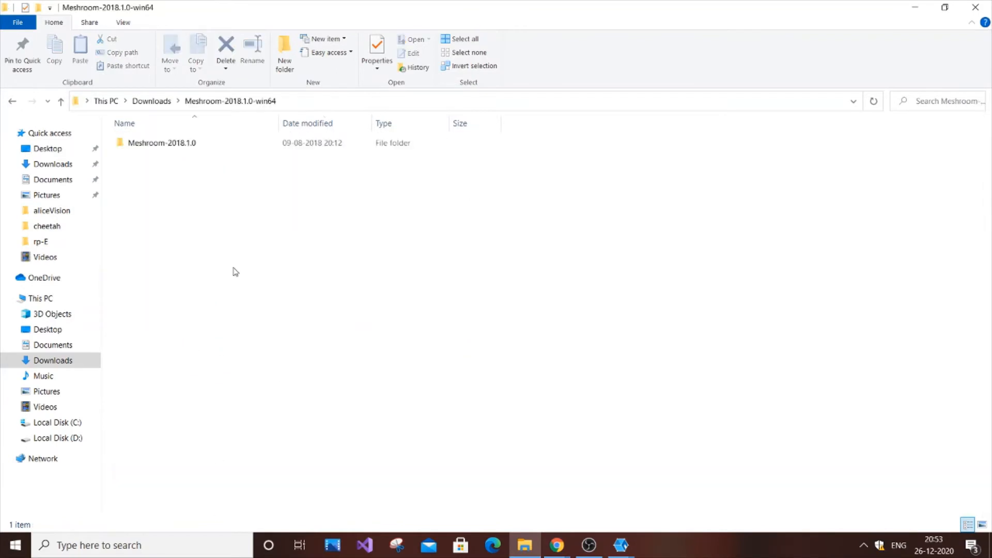
double_click(161, 143)
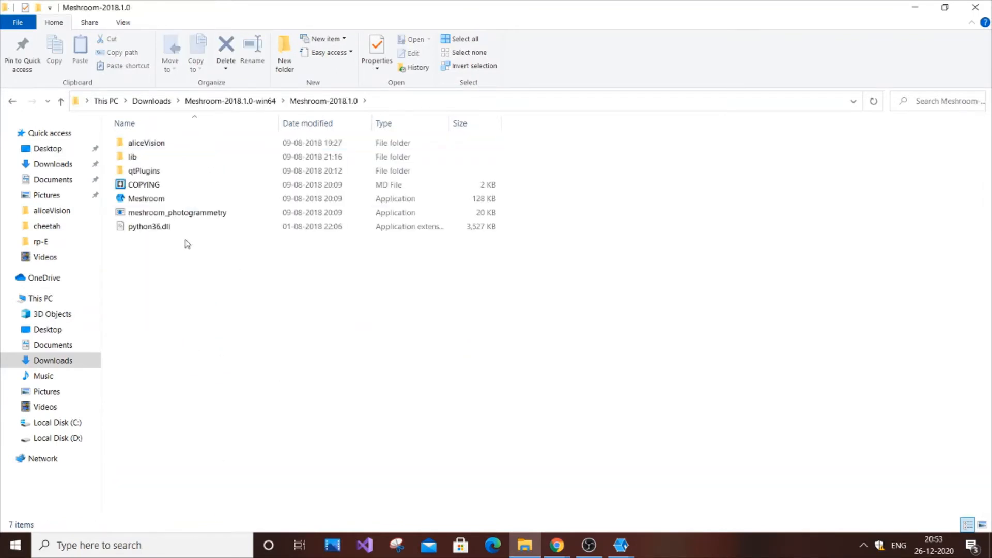
mouse_move(146, 198)
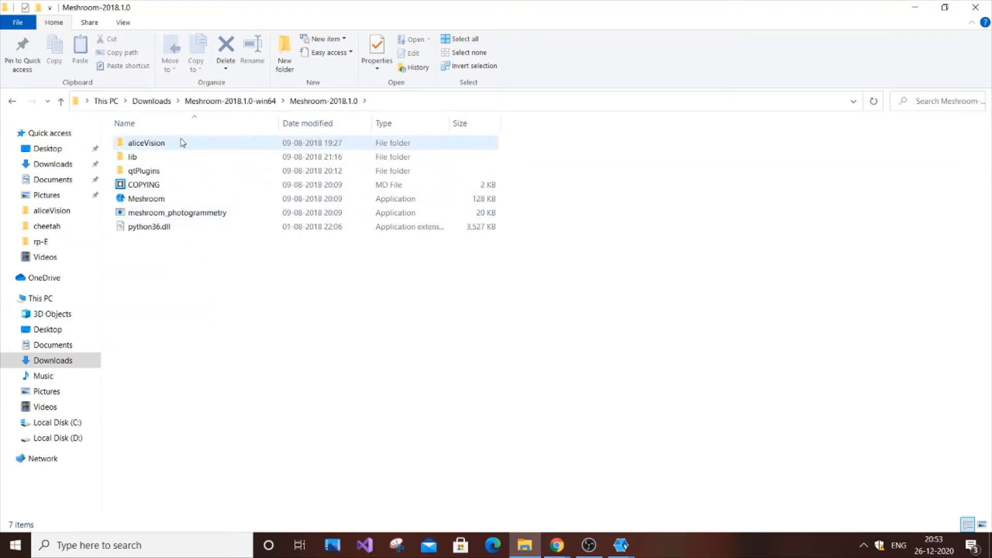
double_click(146, 143)
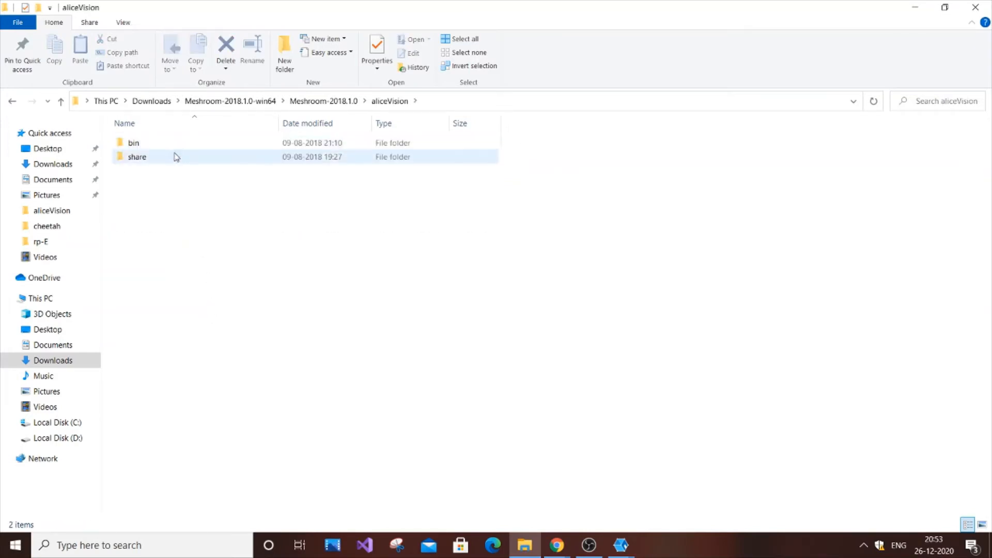
double_click(137, 156)
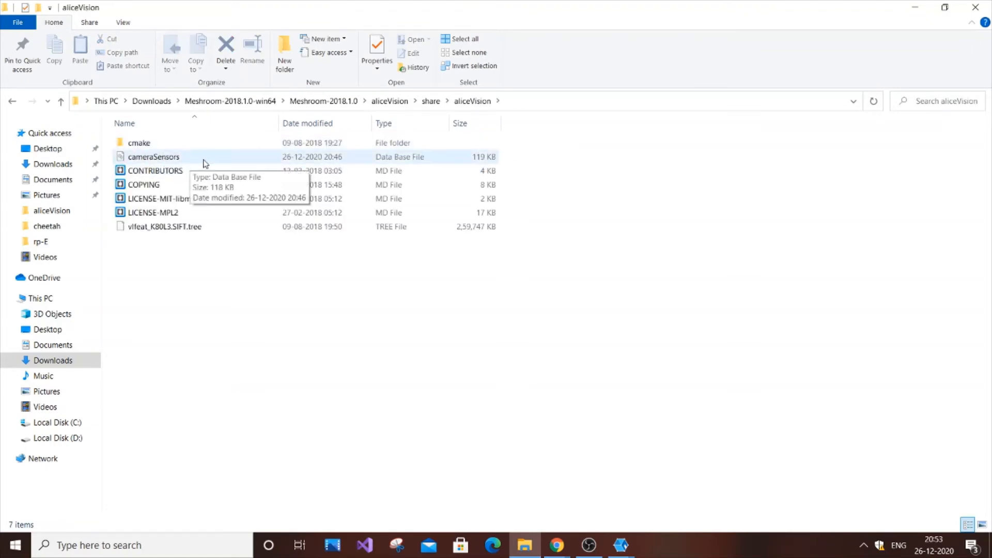
mouse_move(391, 162)
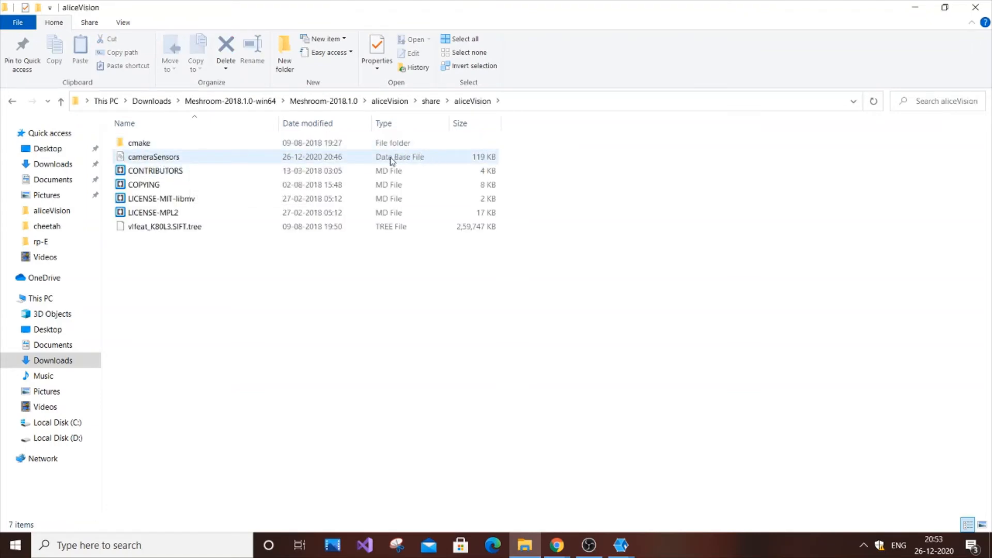
double_click(154, 156)
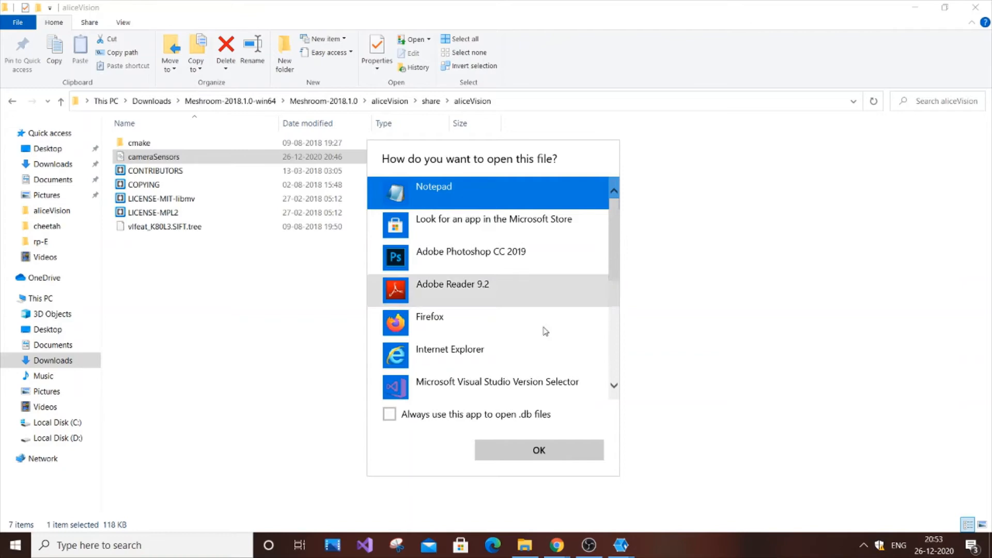
click(537, 449)
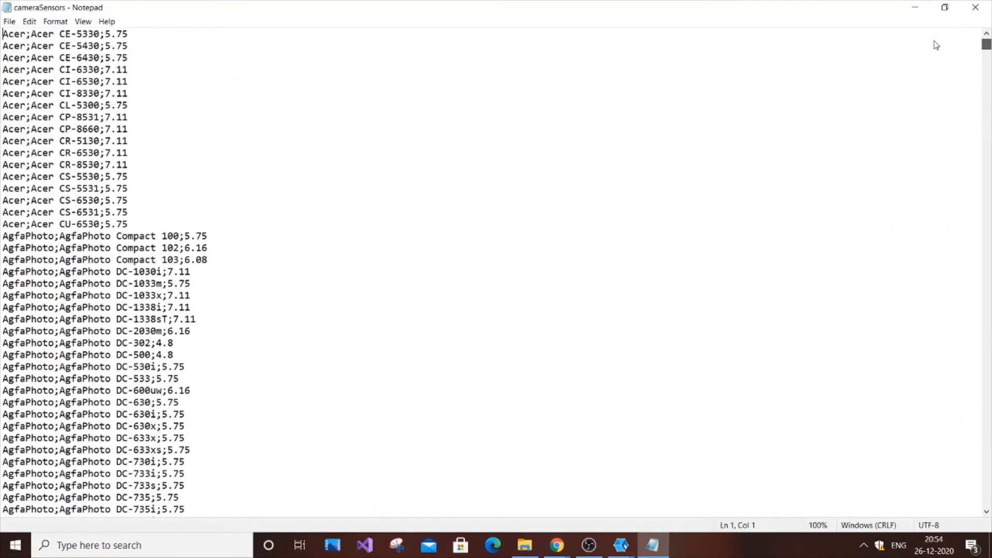
Add the line 'Canon;Canon EOS 1200D;22.3' after the EOS 1100D entry
scroll(down, 3)
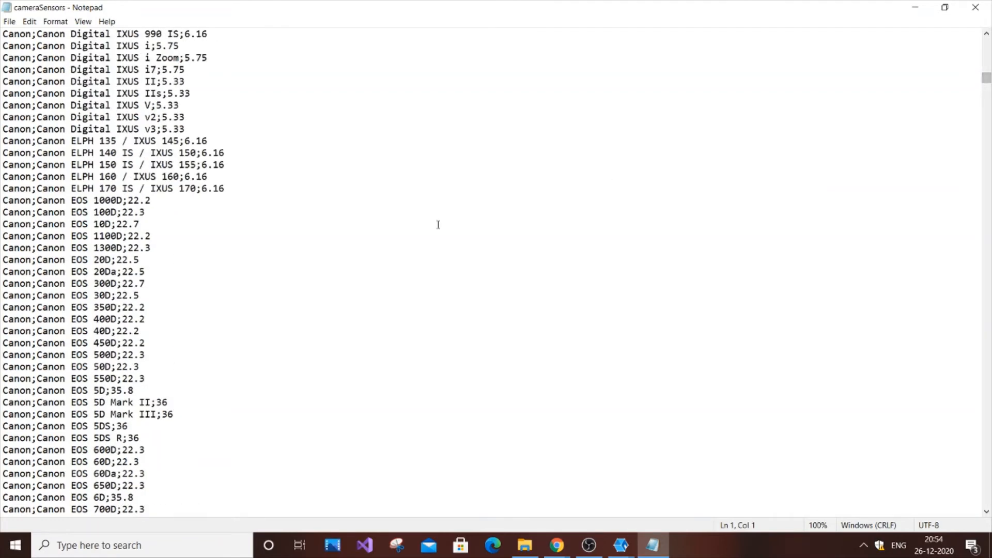
mouse_move(131, 226)
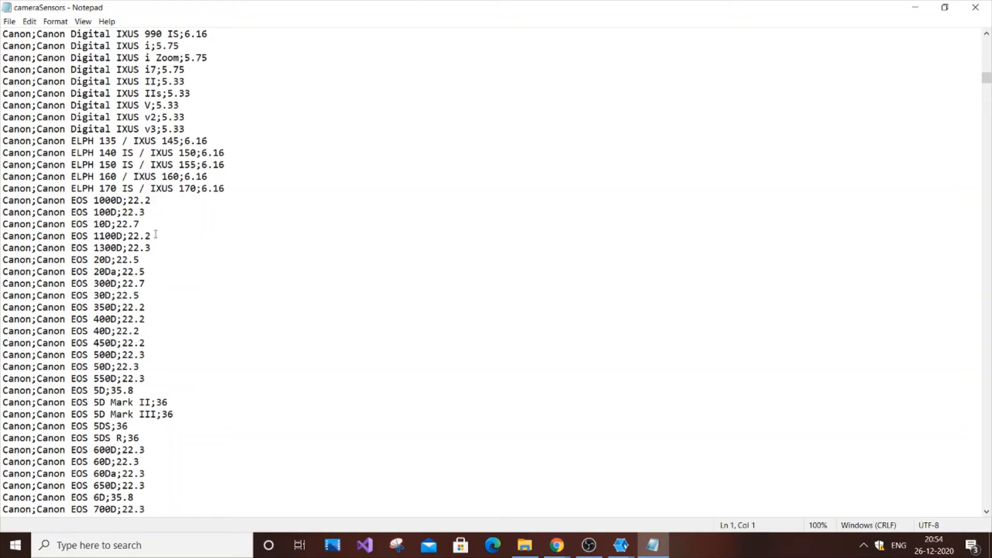
key(Enter)
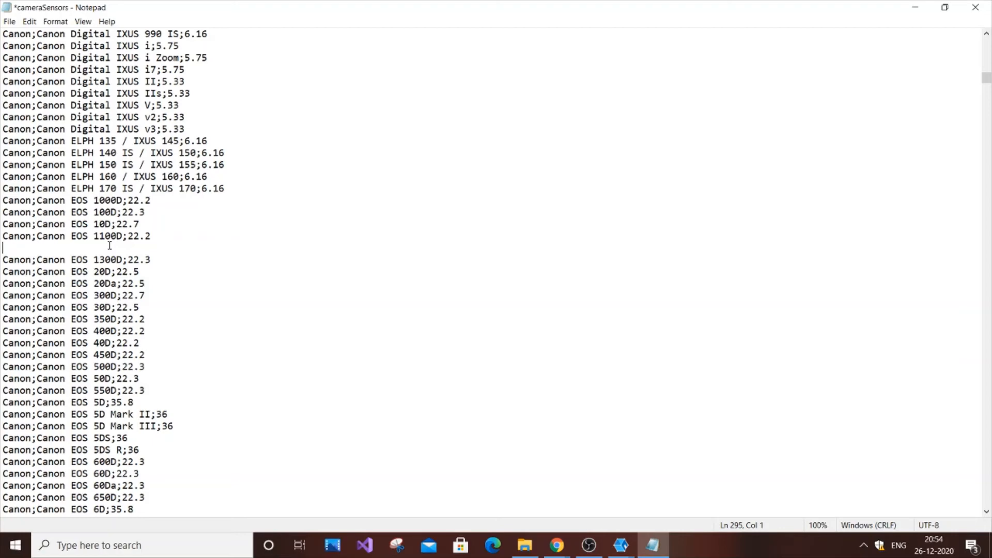
text(C)
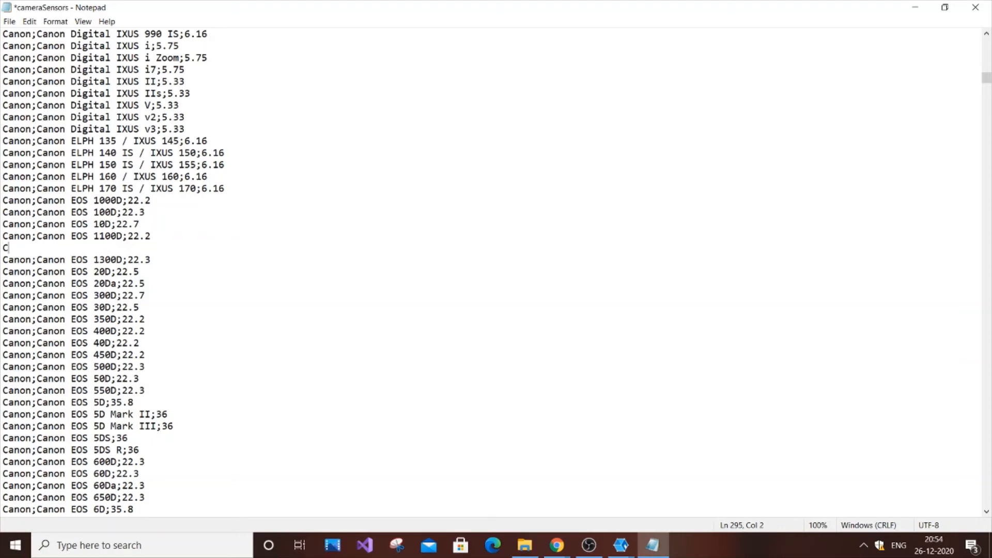
text(a)
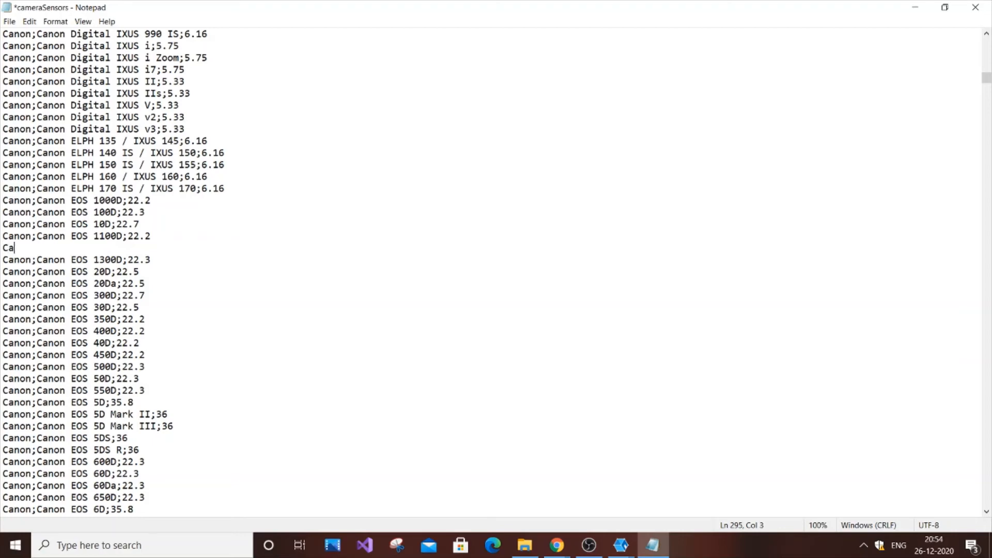
text(non)
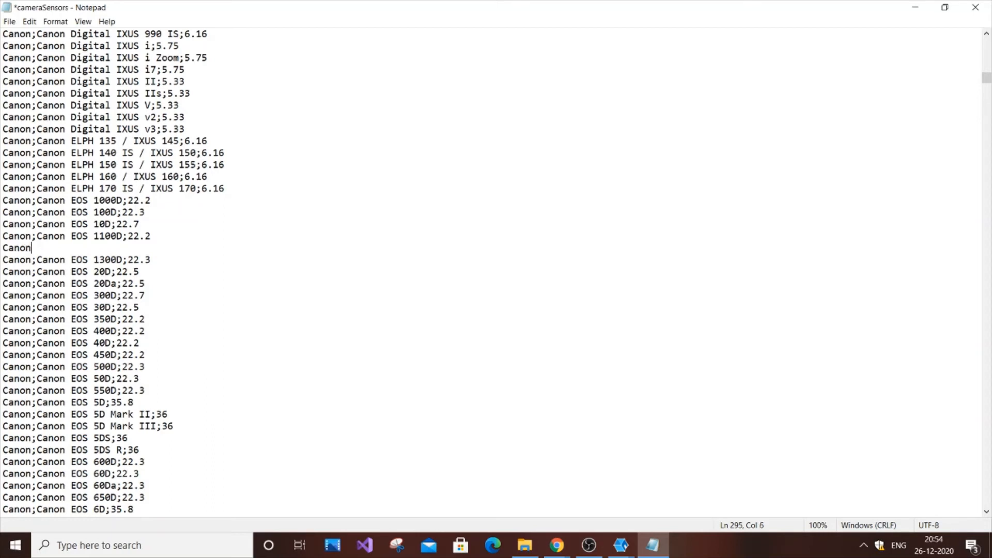
text(;C)
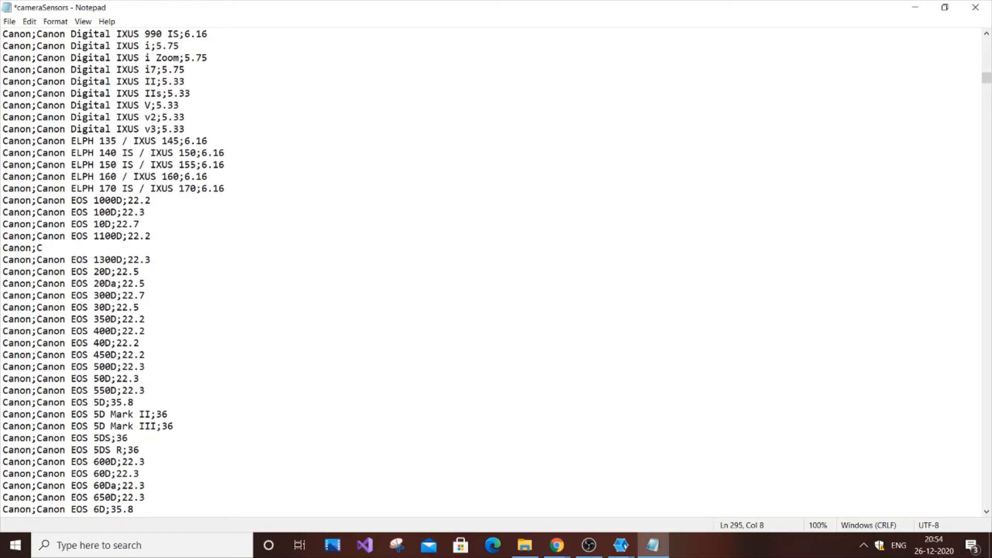
text(a)
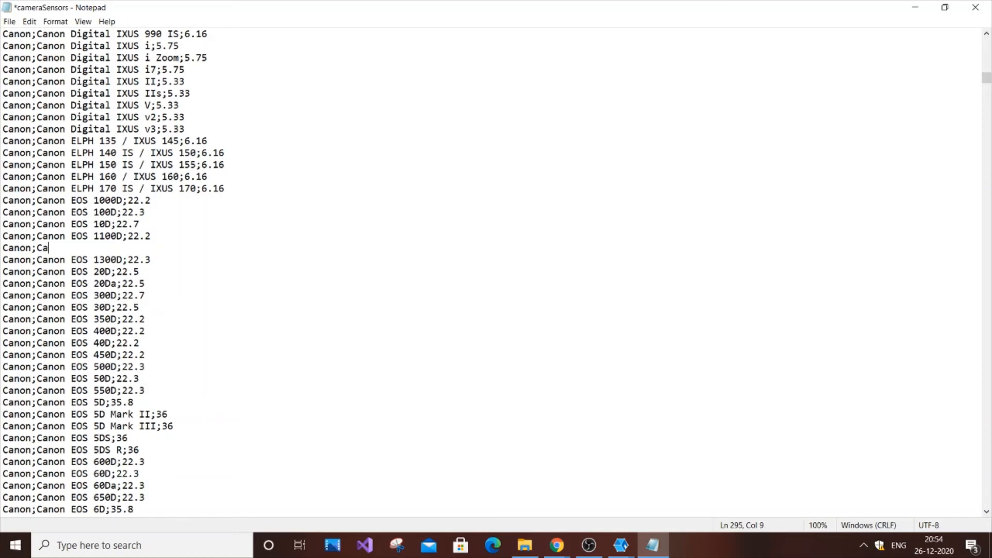
text(non EOS)
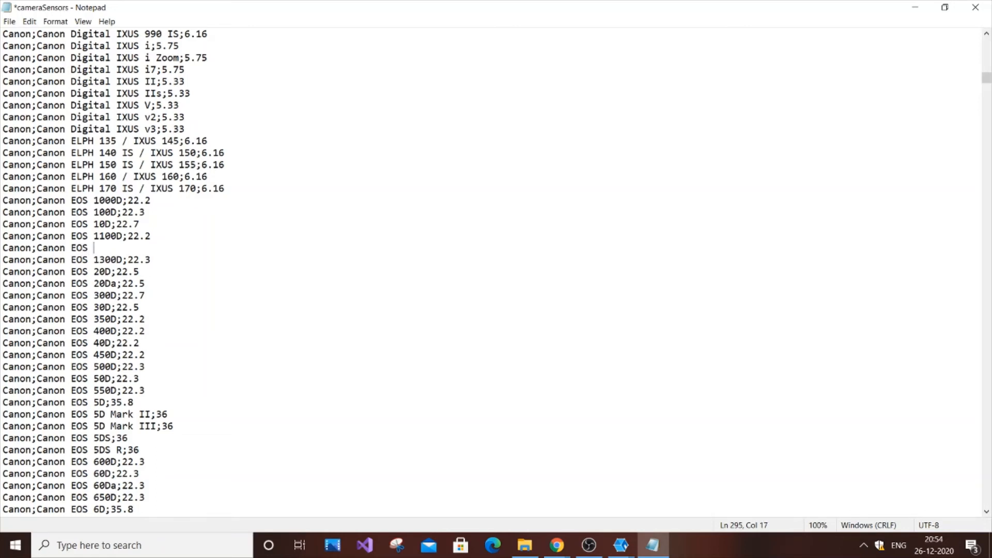
text(1)
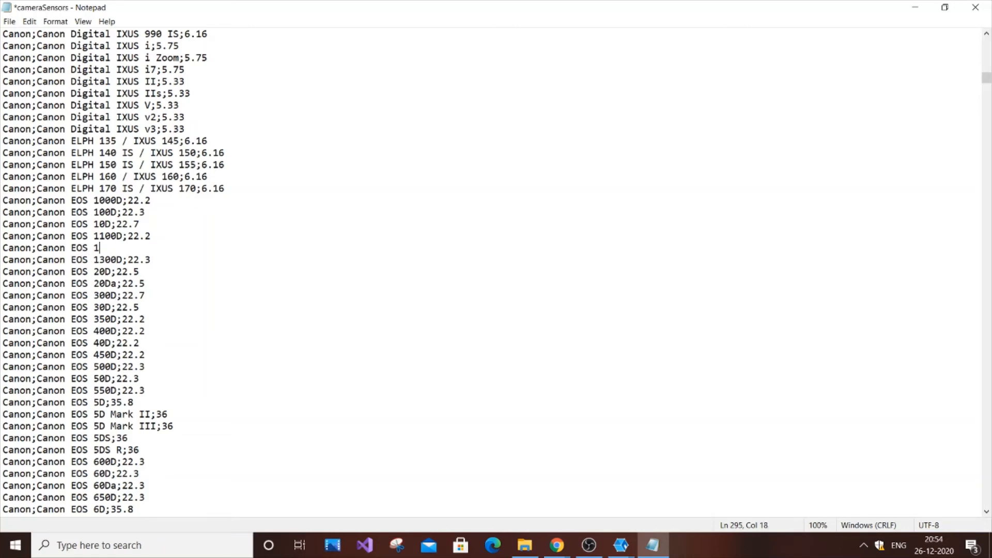
text(200)
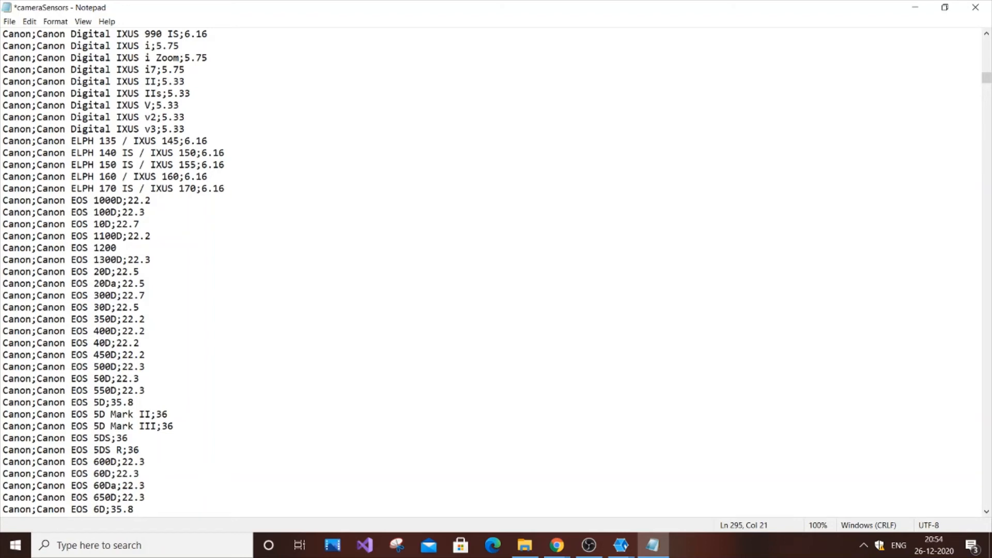
text(D;)
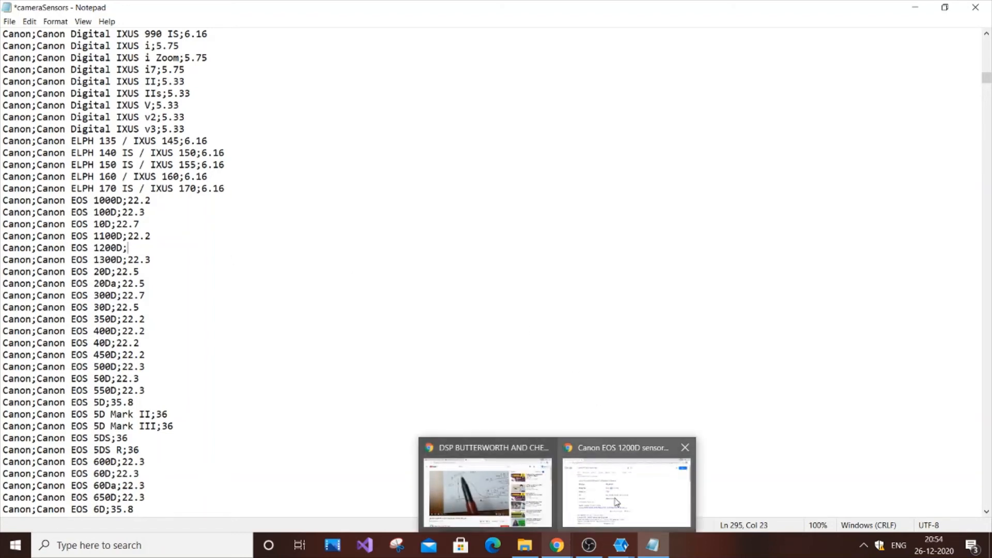
click(626, 492)
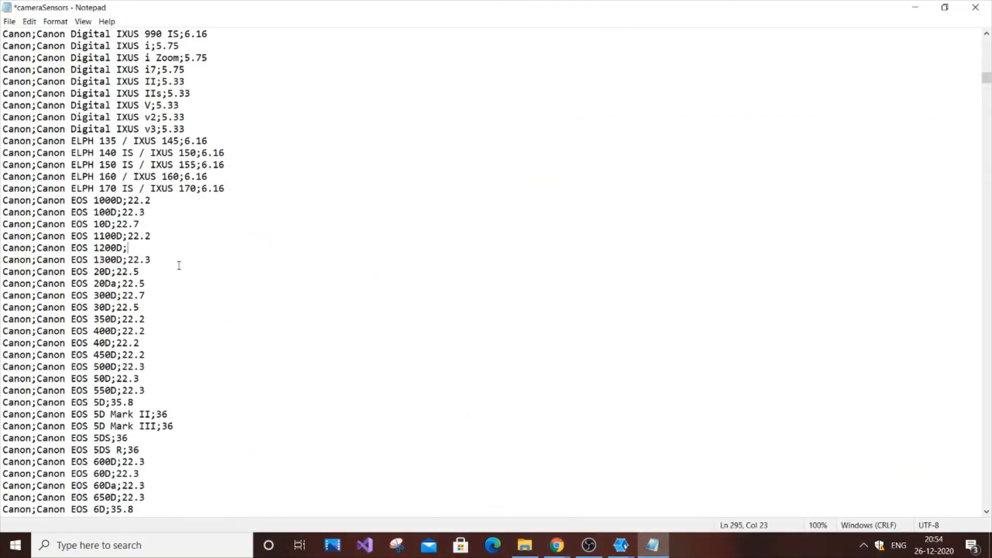
text(22.)
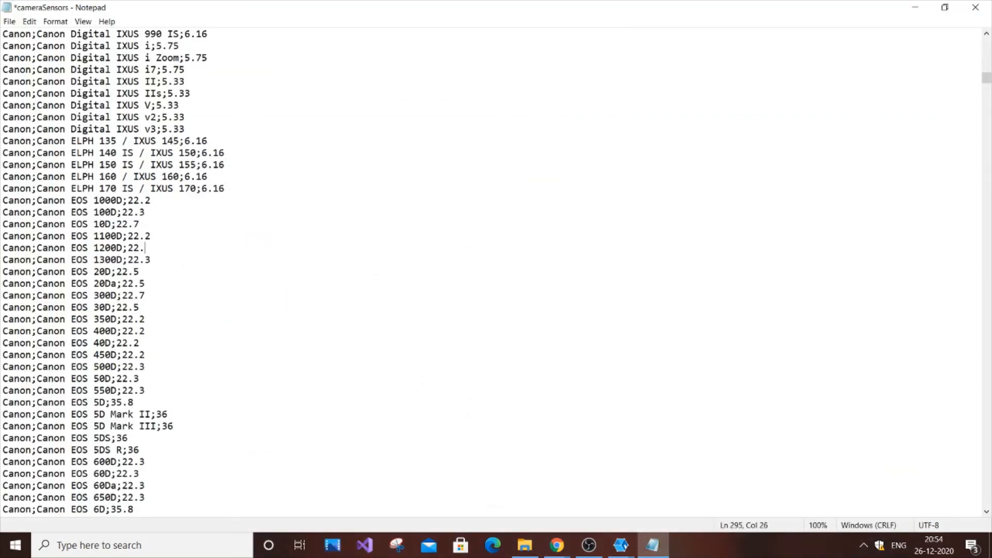
text(3)
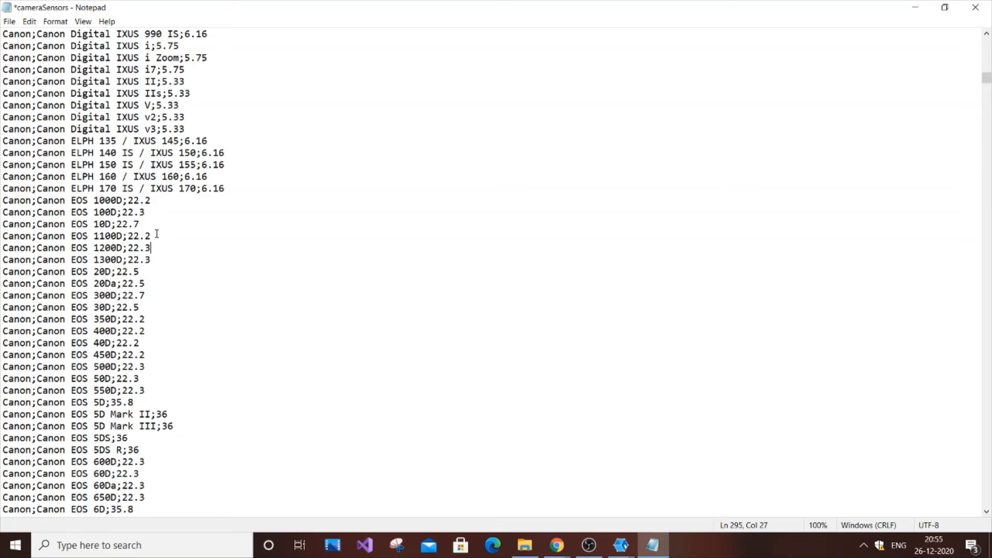
Save cameraSensors.db and close Notepad
click(10, 21)
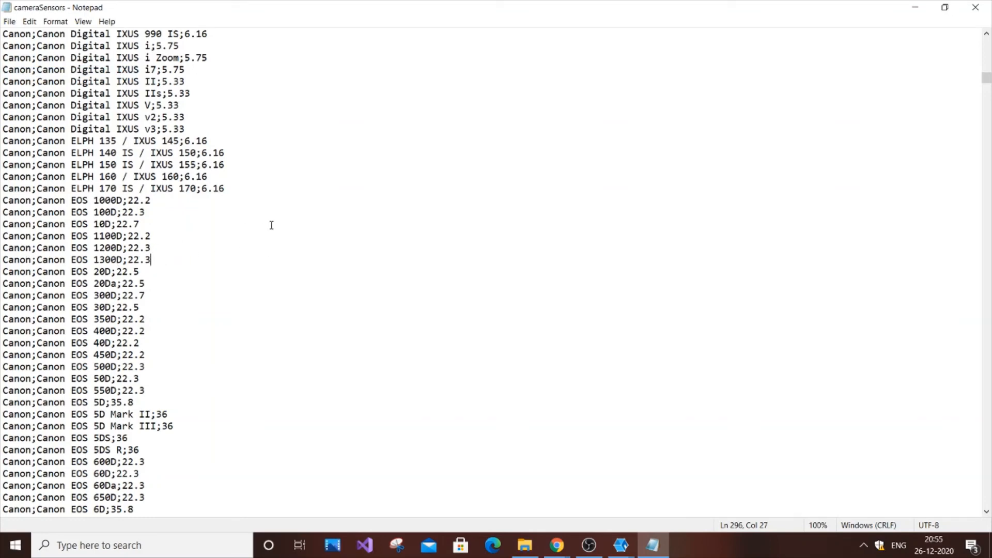
click(524, 545)
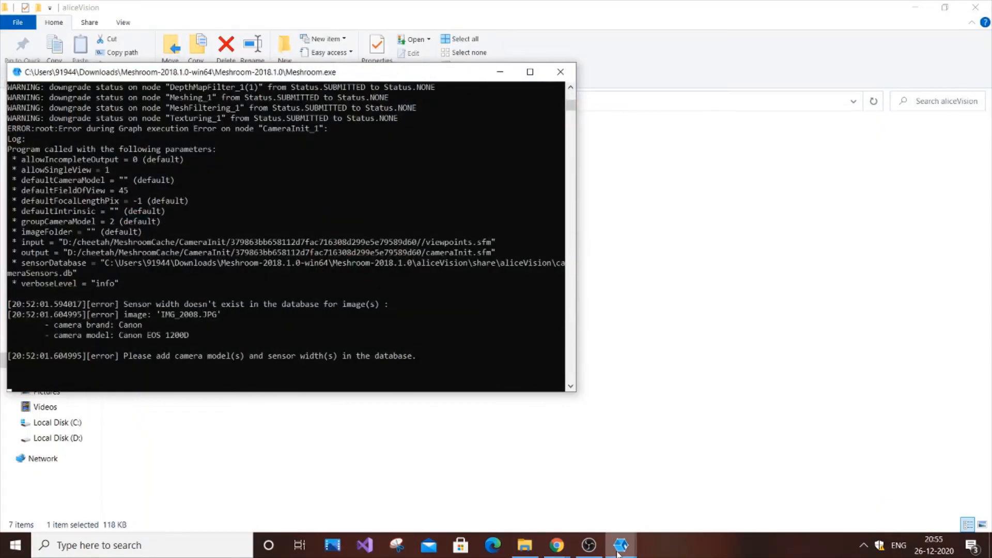
Maximize the Meshroom project window and rerun the reconstruction pipeline
click(619, 544)
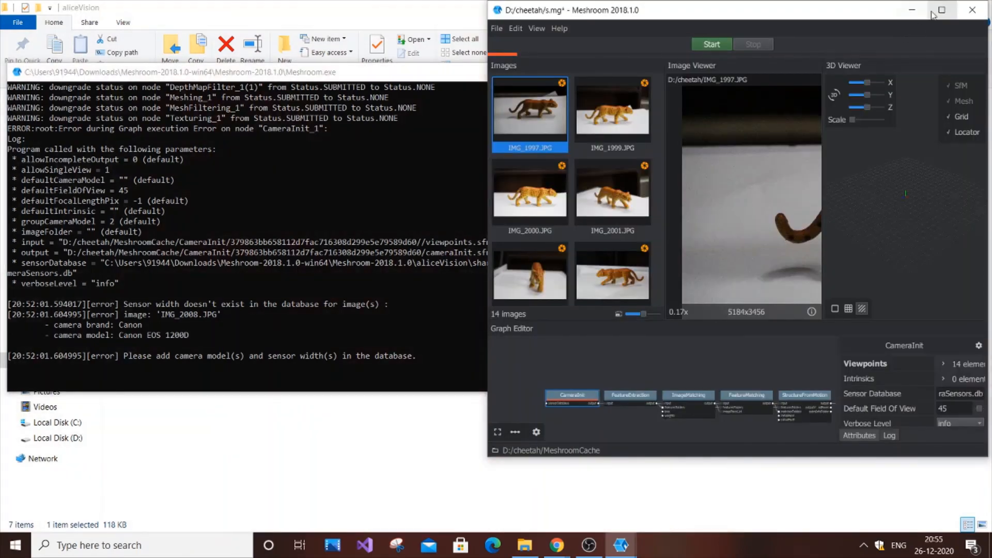
click(940, 9)
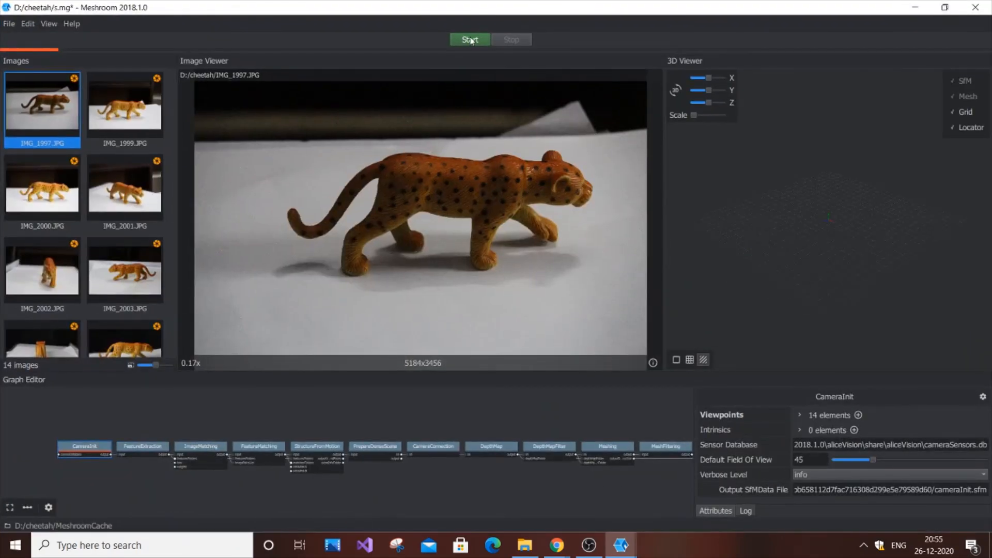
click(469, 39)
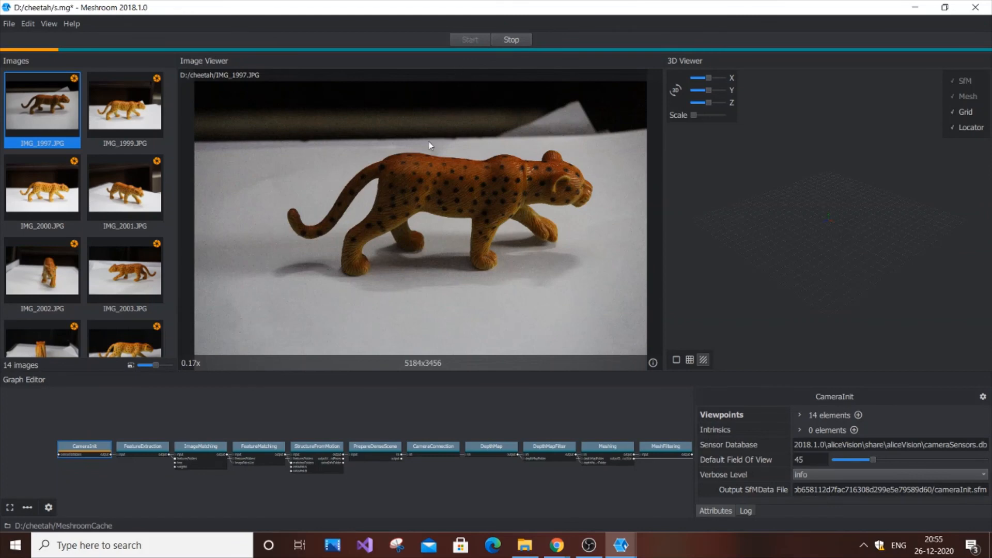